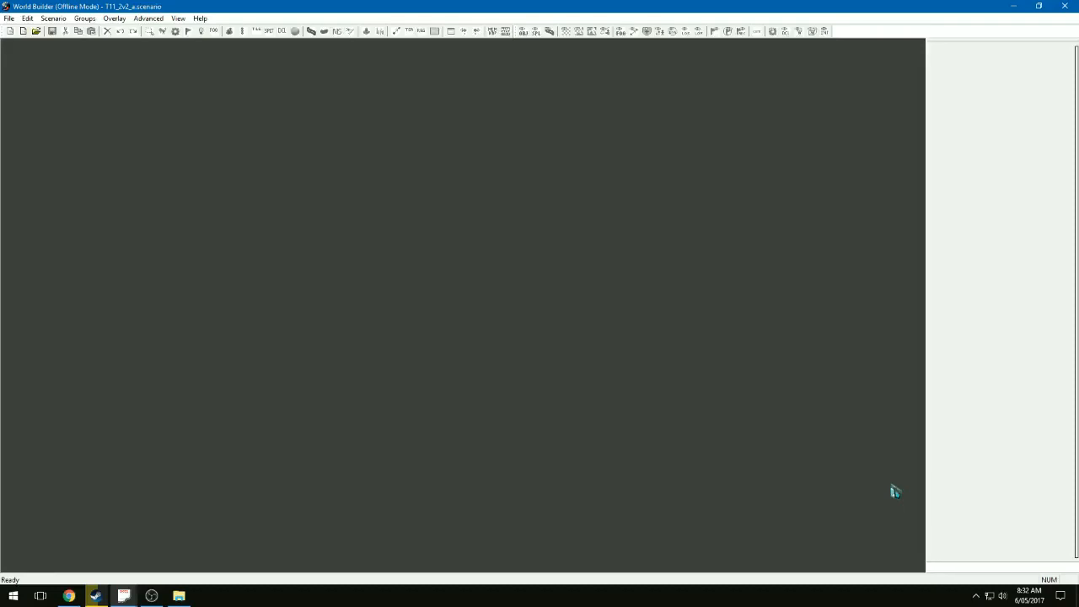
# Bring up the File menu to reach the New Multiplayer Map option.
pyautogui.click(11, 17)
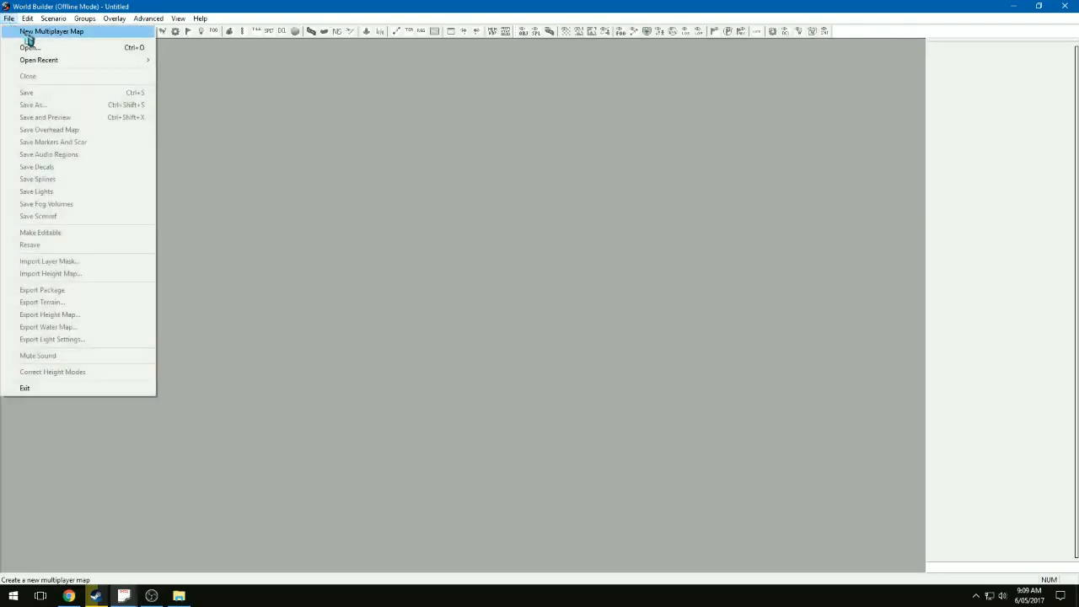
# Start a new multiplayer scenario sized 640x384 terrain with a 512x256 playable area.
pyautogui.click(33, 104)
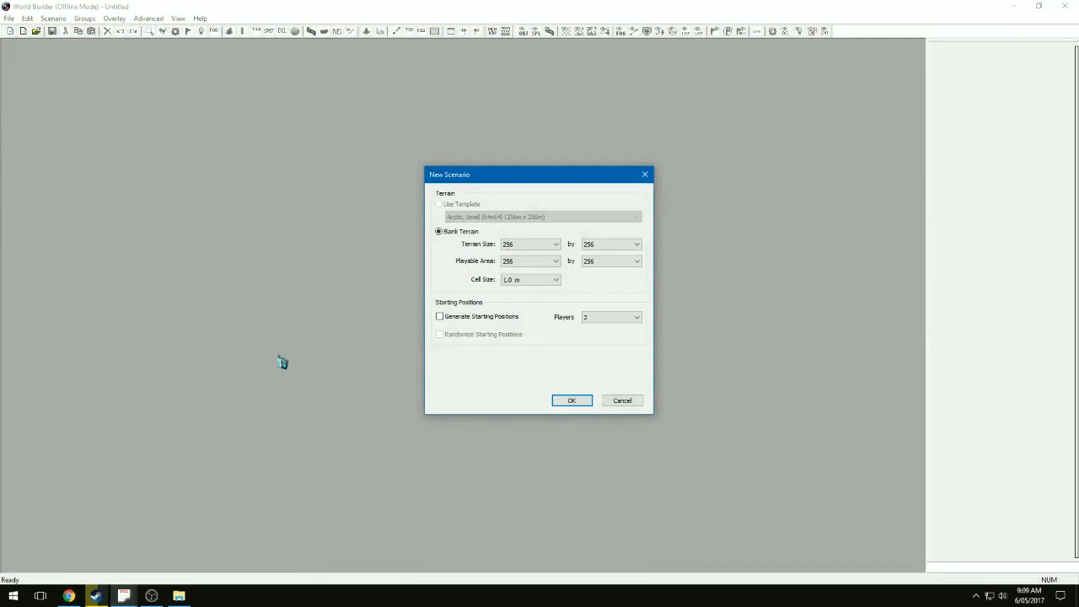
pyautogui.moveTo(293, 351)
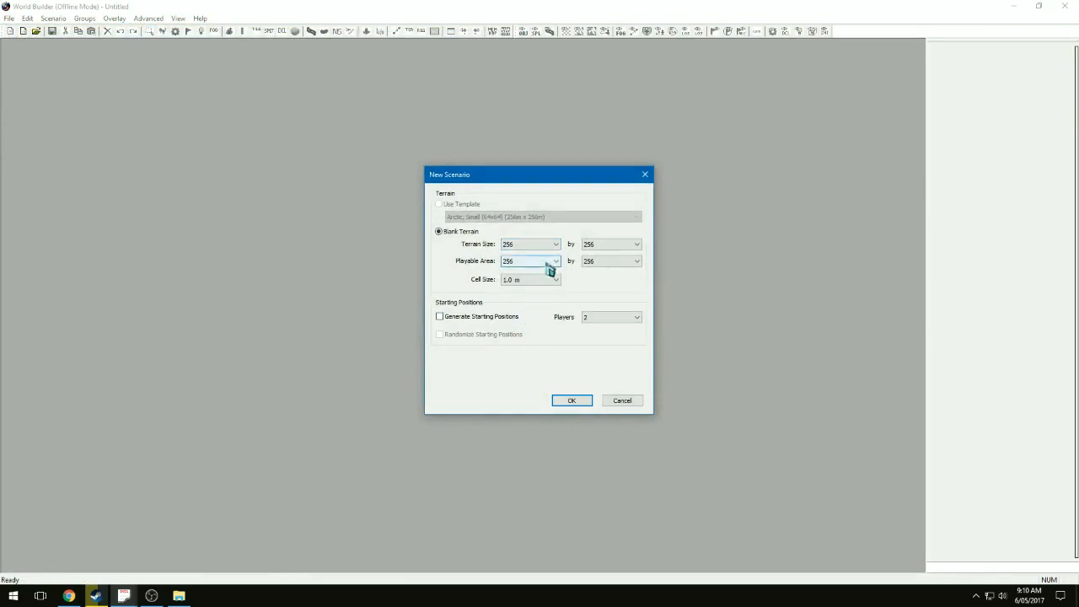
pyautogui.click(555, 260)
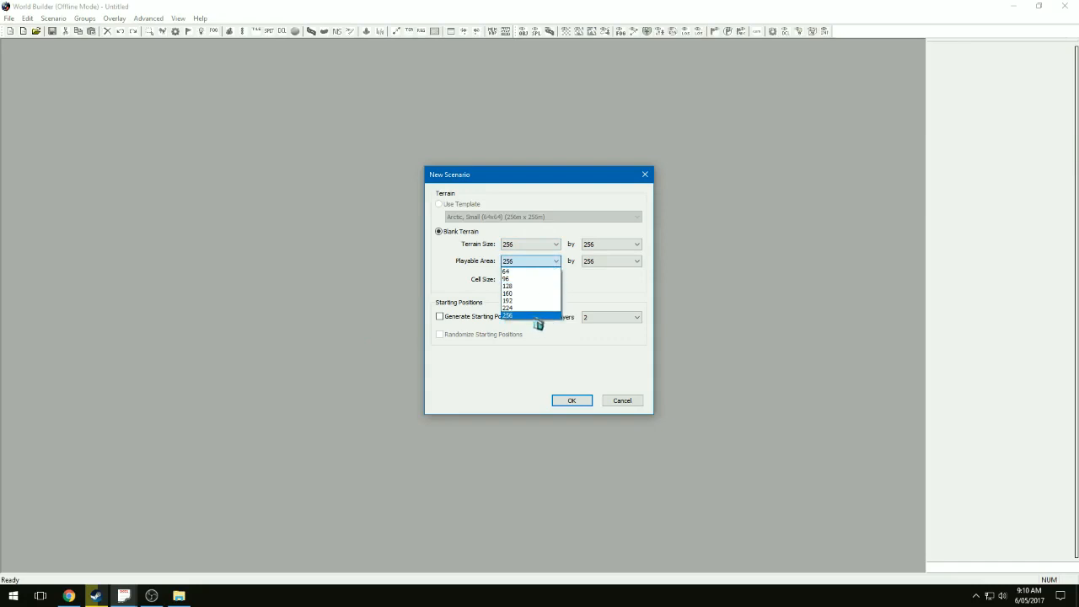
pyautogui.moveTo(531, 300)
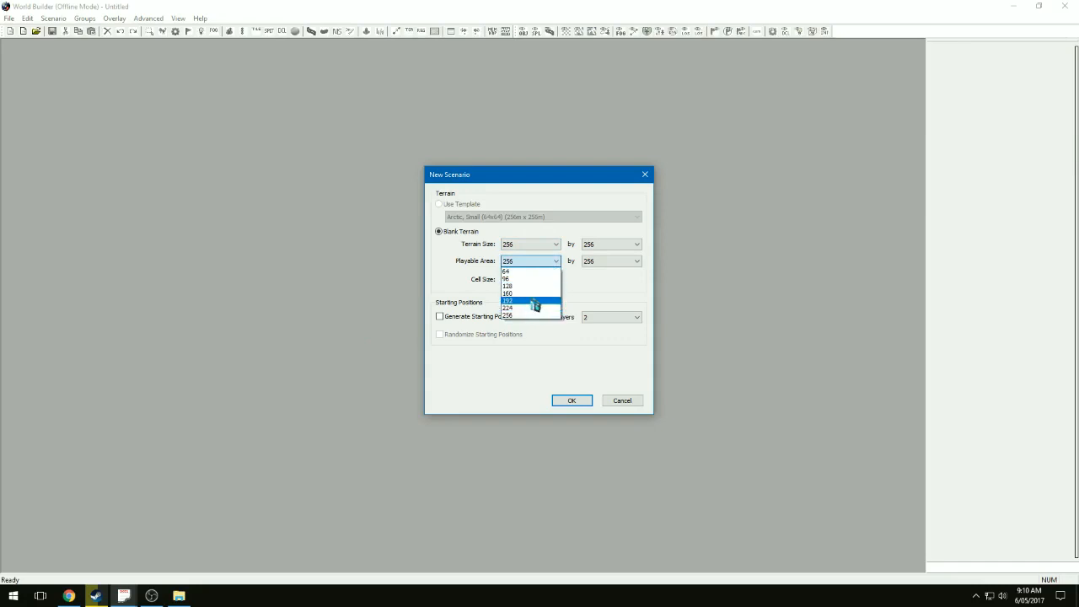
pyautogui.moveTo(531, 293)
pyautogui.write('416')
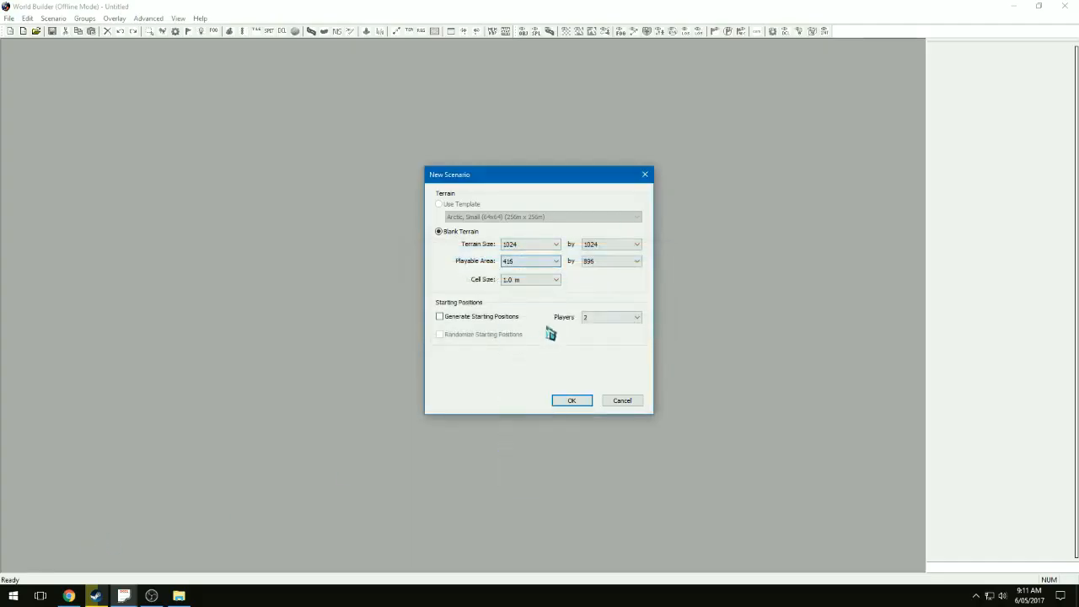
pyautogui.write('1024')
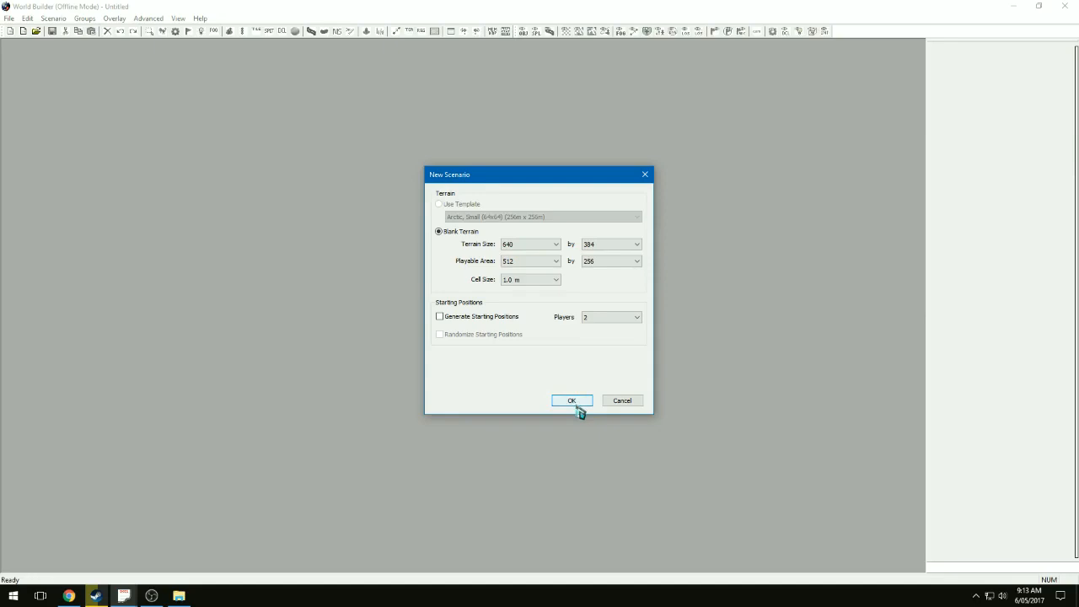
pyautogui.click(572, 402)
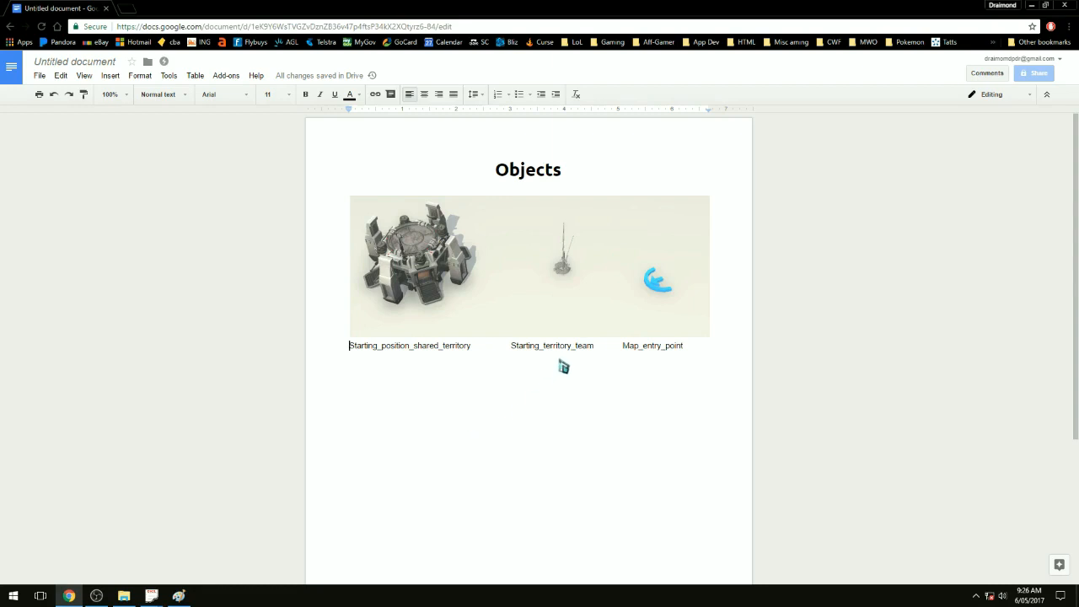
pyautogui.moveTo(664, 356)
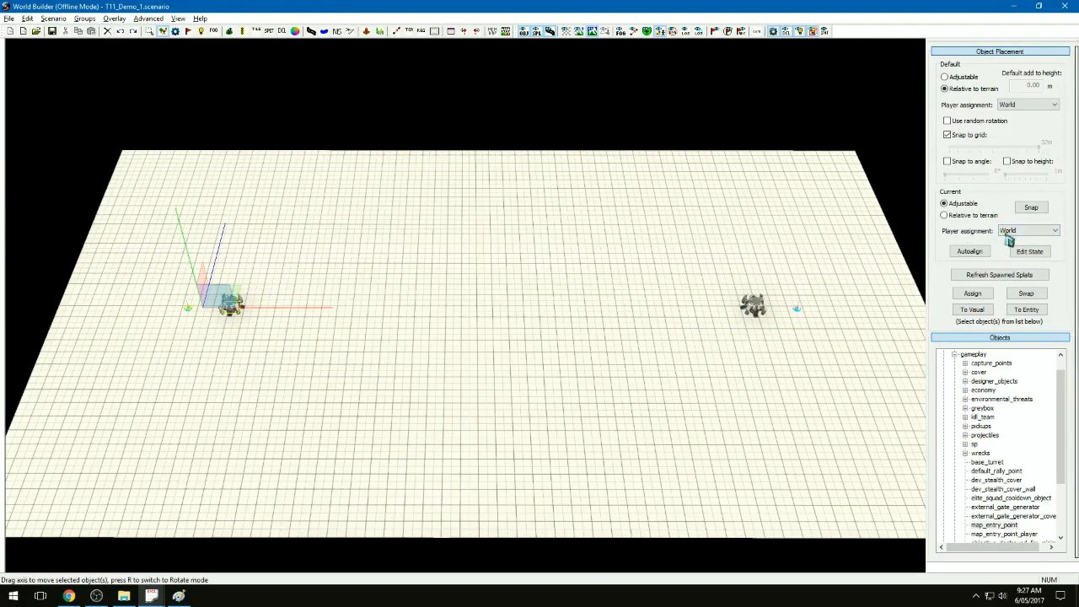
# Assign the left starting position to Player 1 and the right one to Player 2.
pyautogui.click(1028, 229)
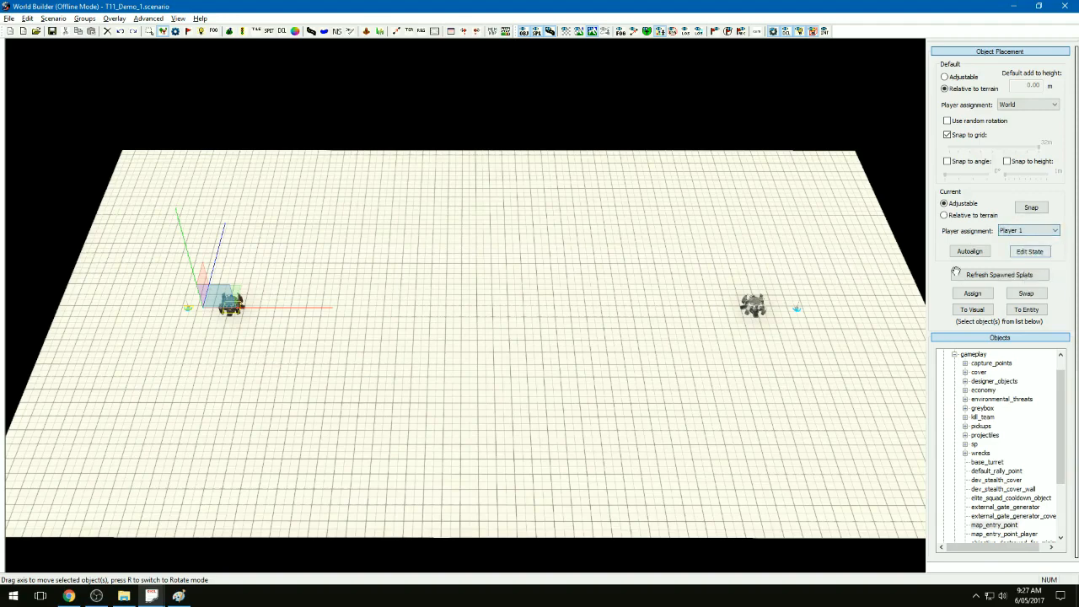
pyautogui.click(1053, 229)
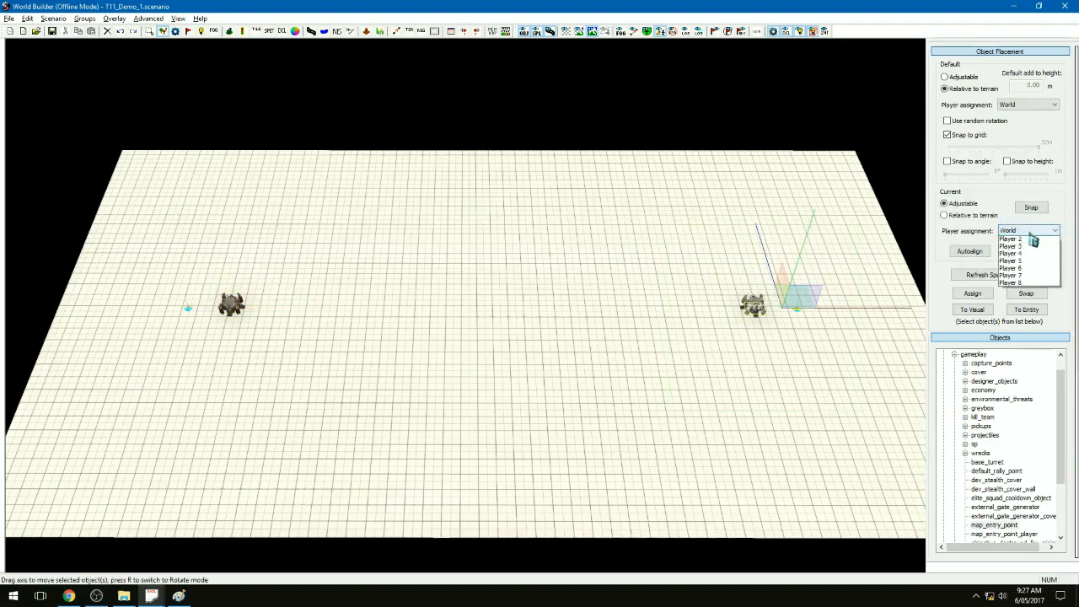
pyautogui.click(1011, 237)
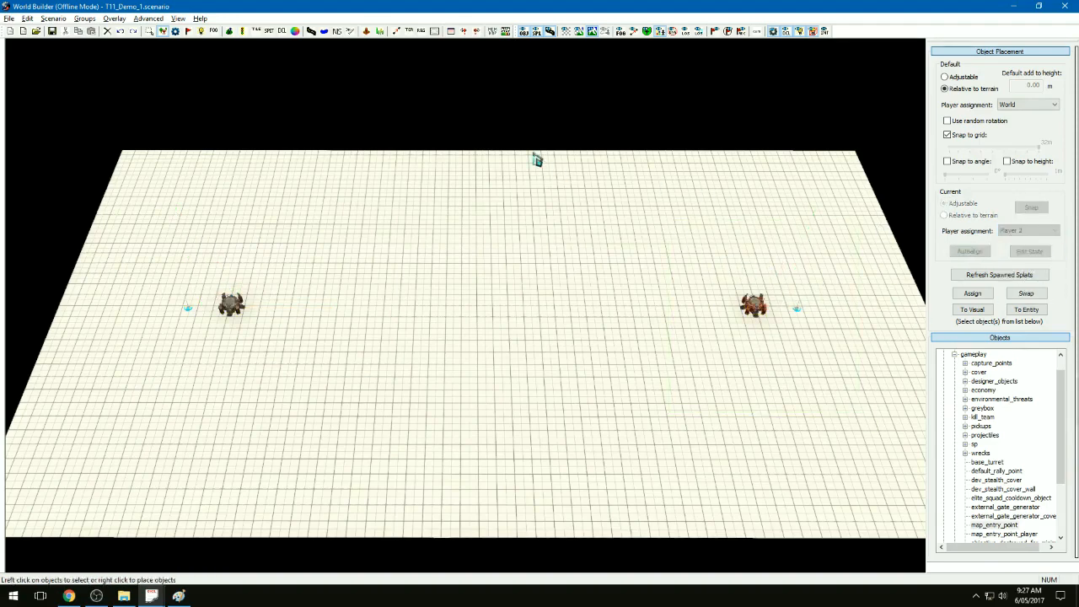
pyautogui.moveTo(413, 30)
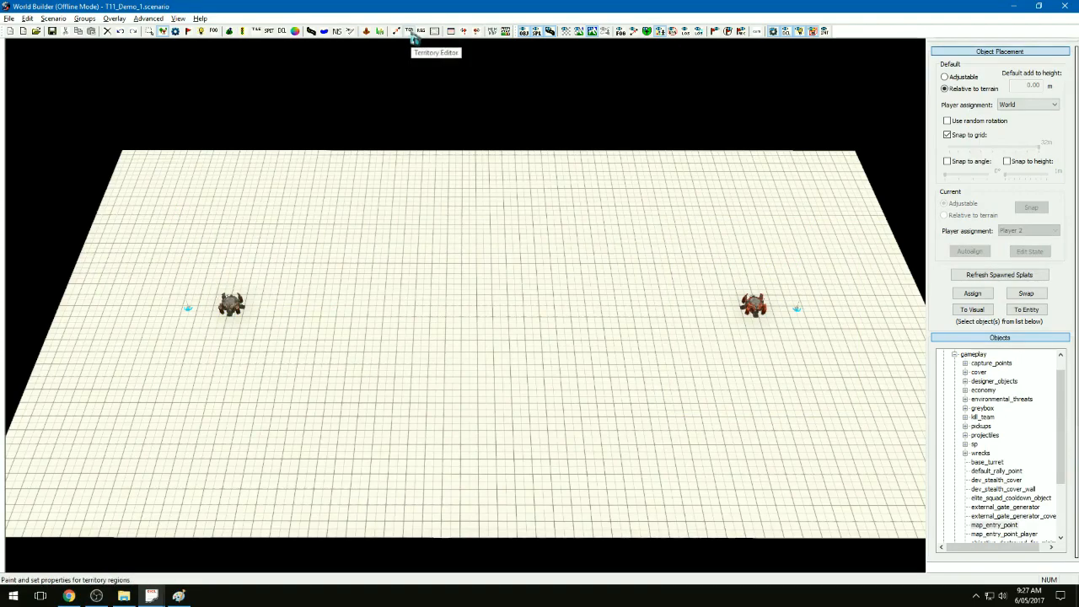
# Calculate Voronoi territories in the Territory Editor, splitting the area around the two bases.
pyautogui.click(413, 31)
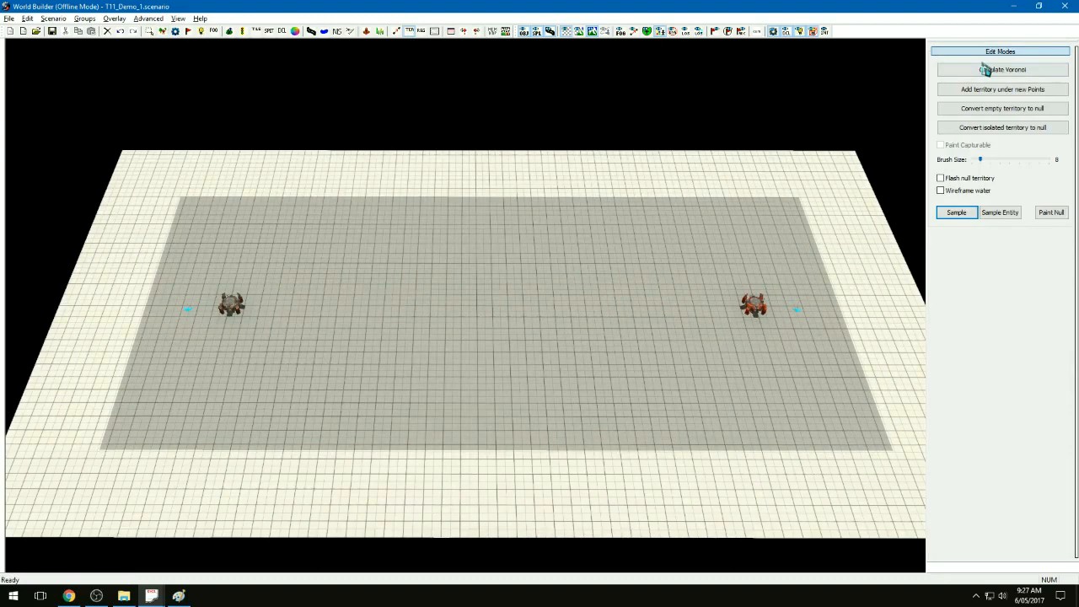
pyautogui.click(1002, 69)
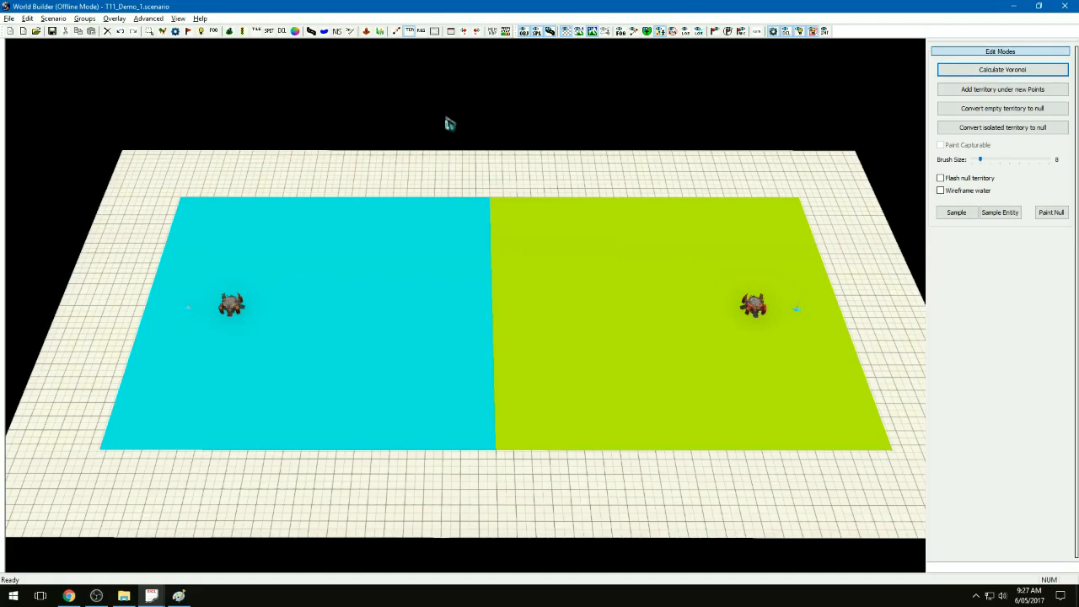
pyautogui.moveTo(438, 122)
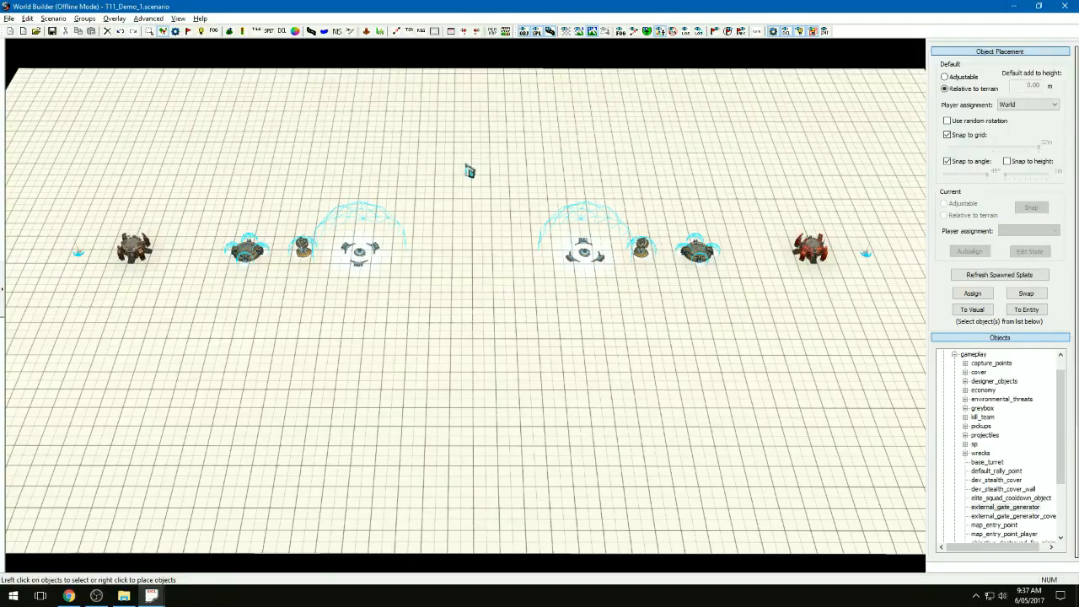
# Set the player ownership of the objects beside the left and right bases.
pyautogui.click(245, 251)
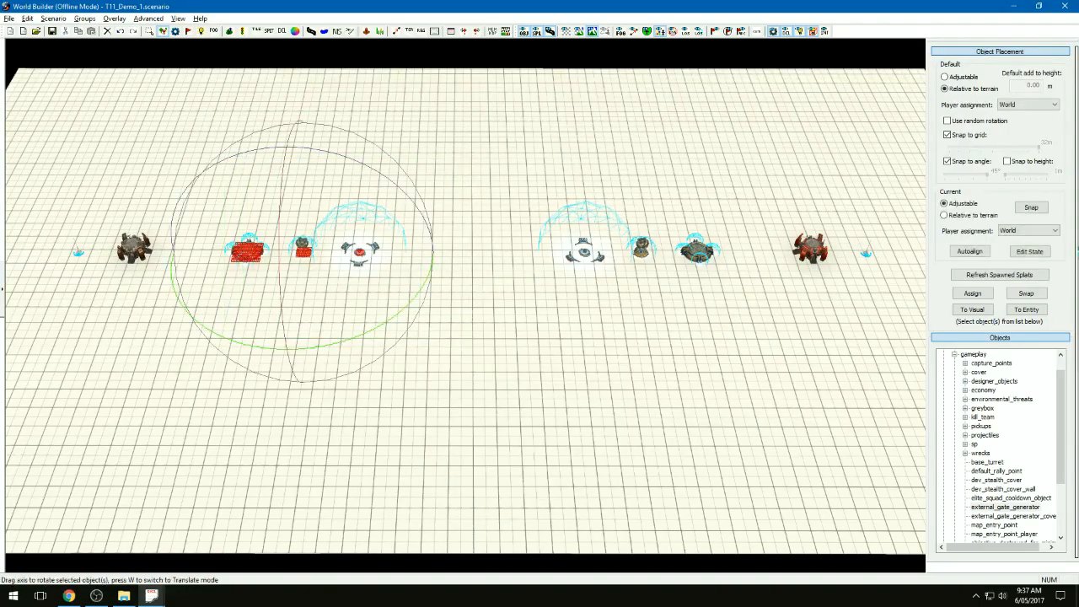
pyautogui.click(1052, 229)
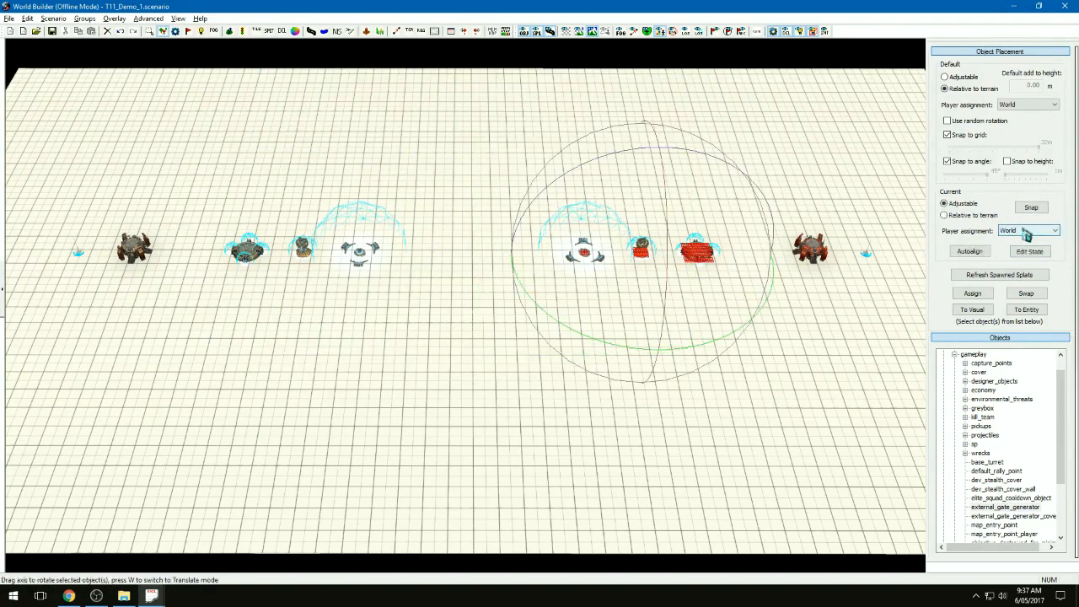
pyautogui.click(1028, 229)
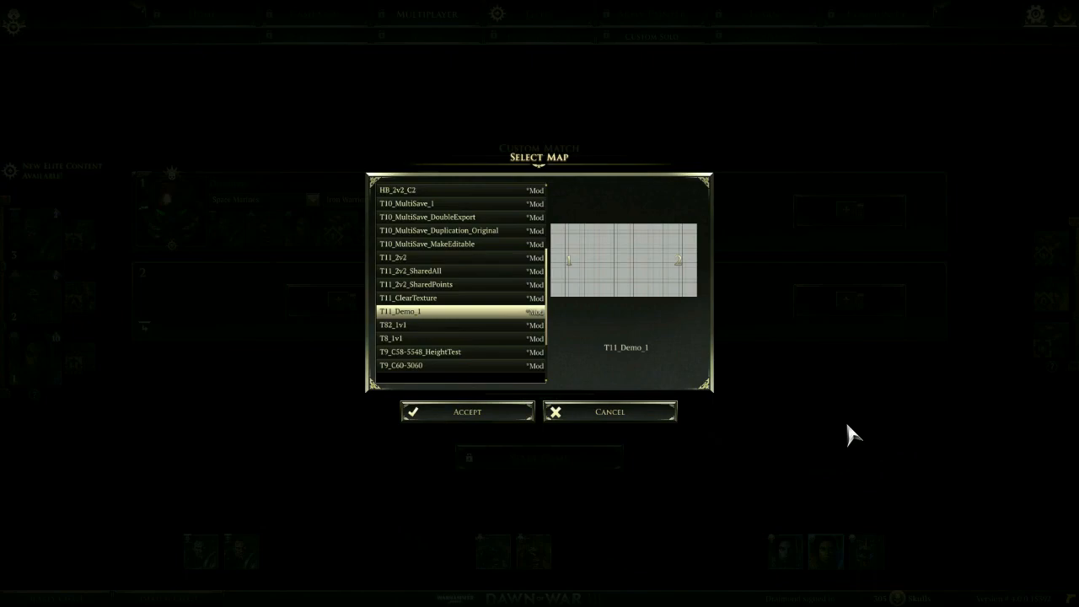
# Accept the T11_Demo_1 map in the Select Map dialog.
pyautogui.click(465, 412)
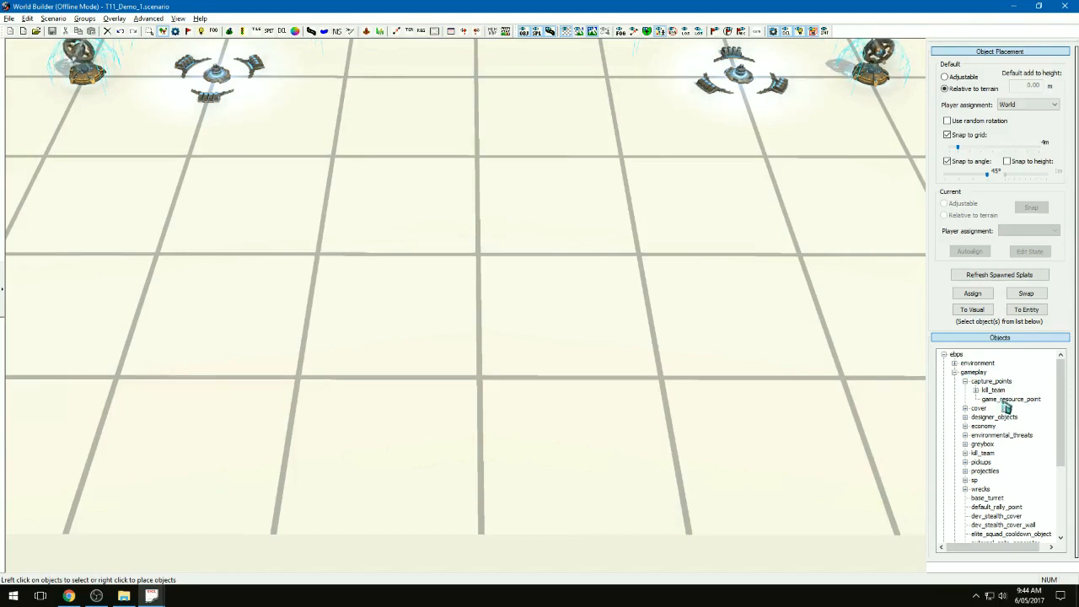
# Place resource points from the capture points category beside the central structures, mirrored on both sides.
pyautogui.click(991, 381)
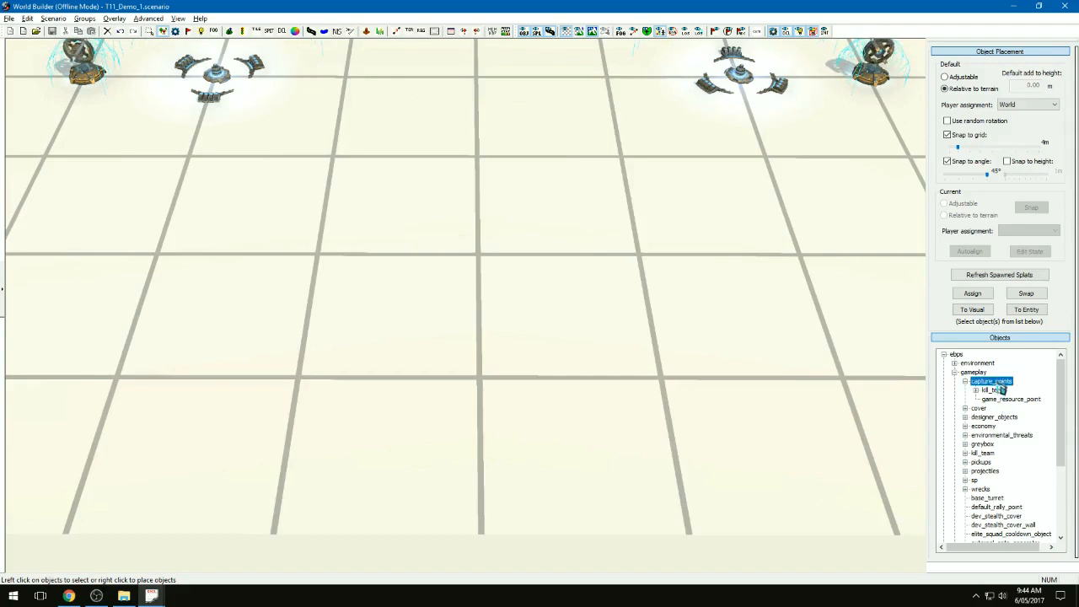
pyautogui.click(1010, 398)
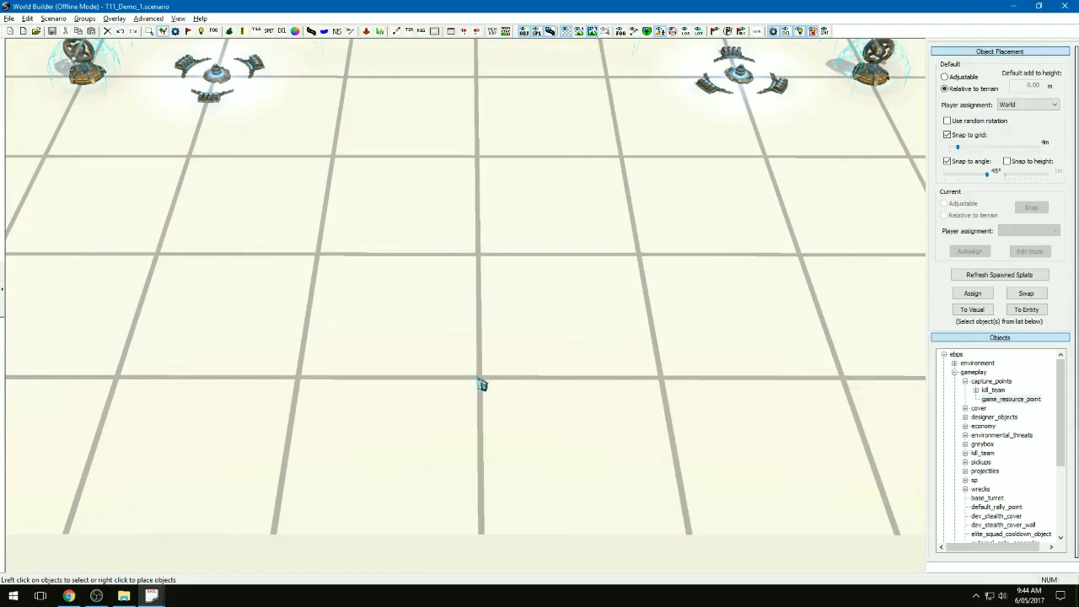
pyautogui.rightClick(481, 375)
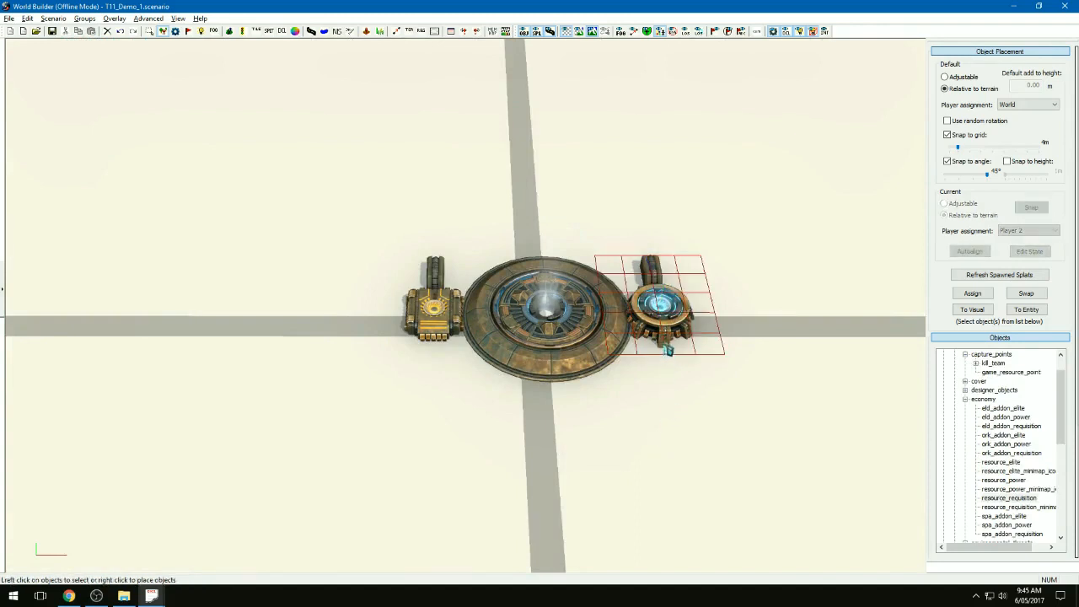
pyautogui.click(661, 303)
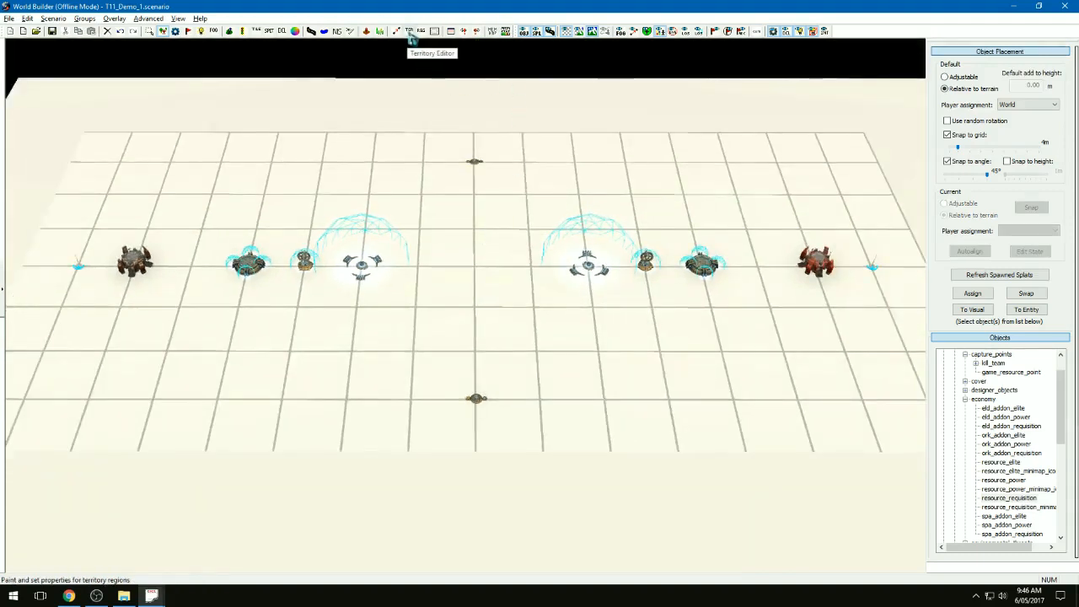
# Recalculate the Voronoi territories and export the T11_Demo_1 map via File > Export.
pyautogui.click(408, 31)
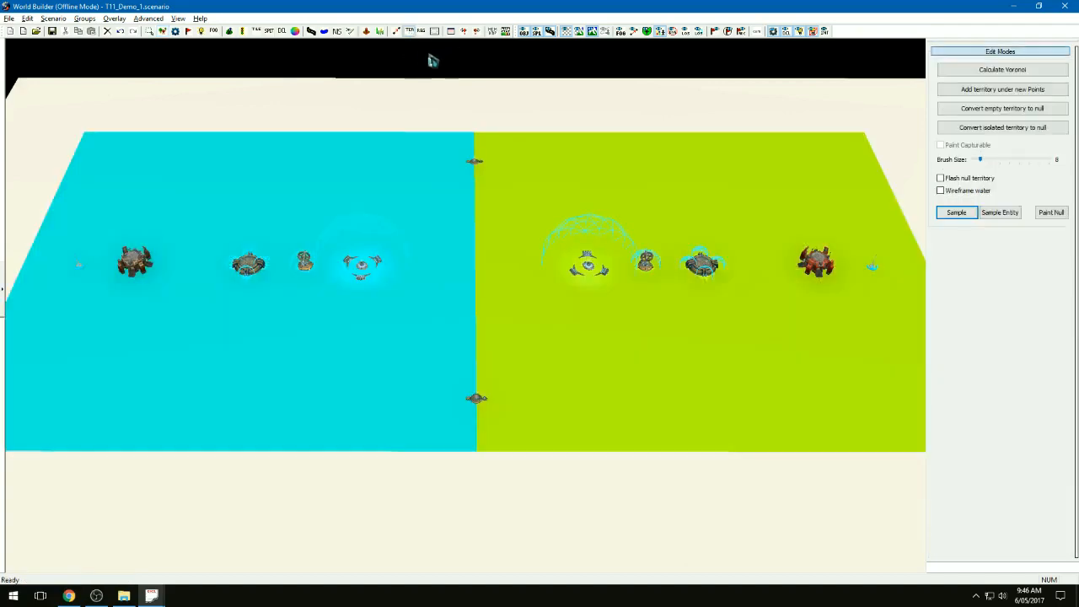
pyautogui.click(1001, 69)
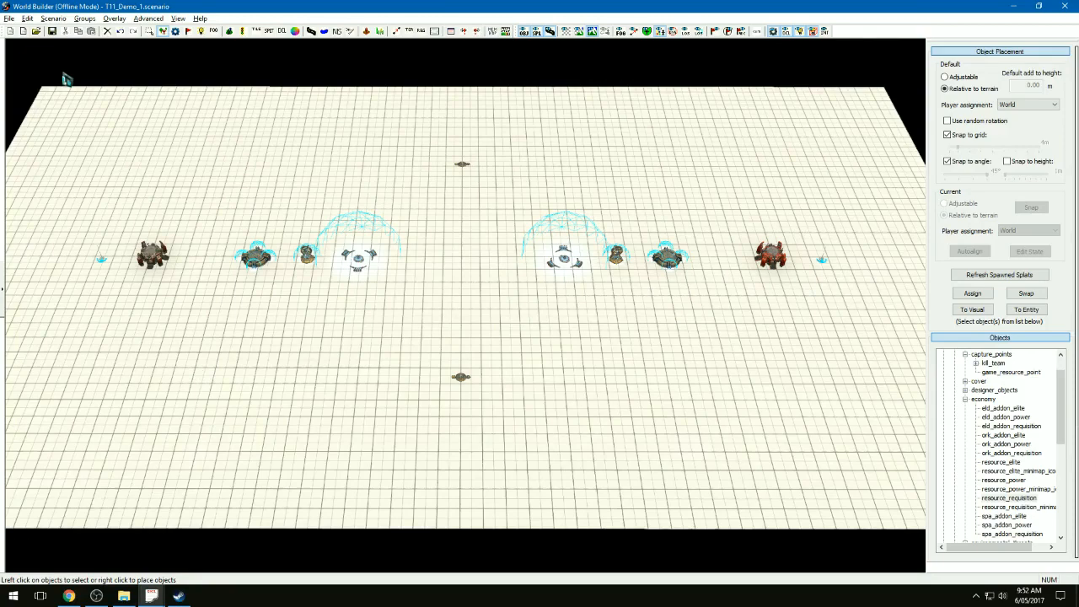
pyautogui.click(10, 18)
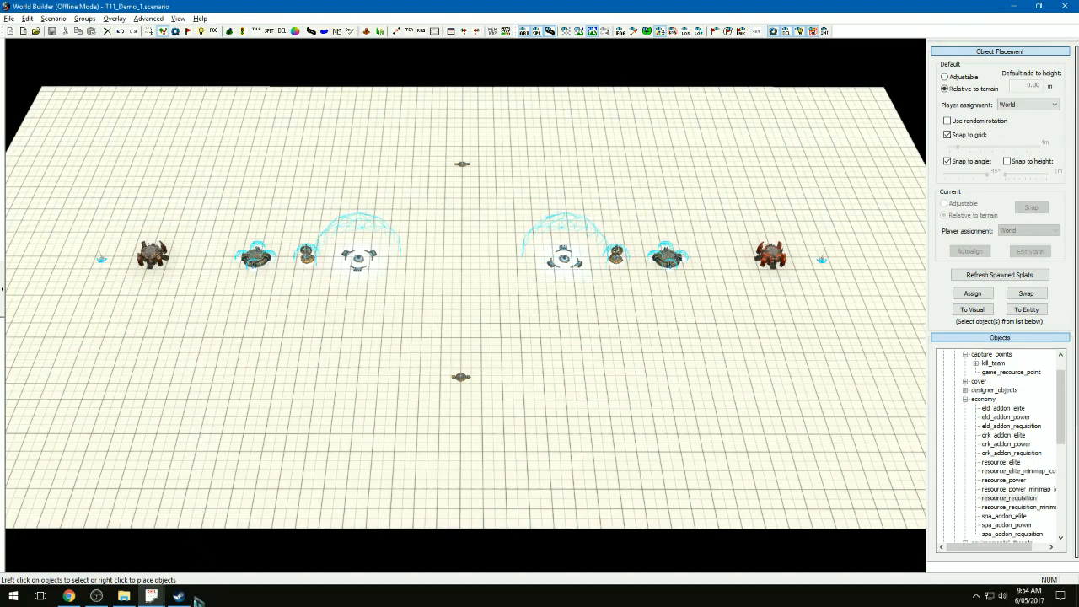
pyautogui.click(152, 597)
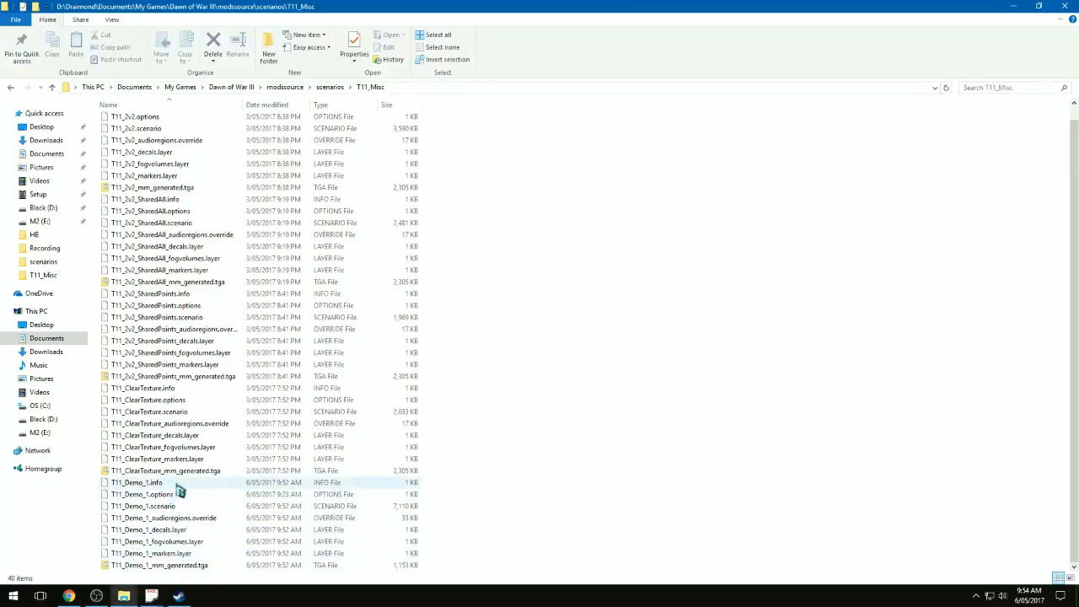
pyautogui.moveTo(135, 482)
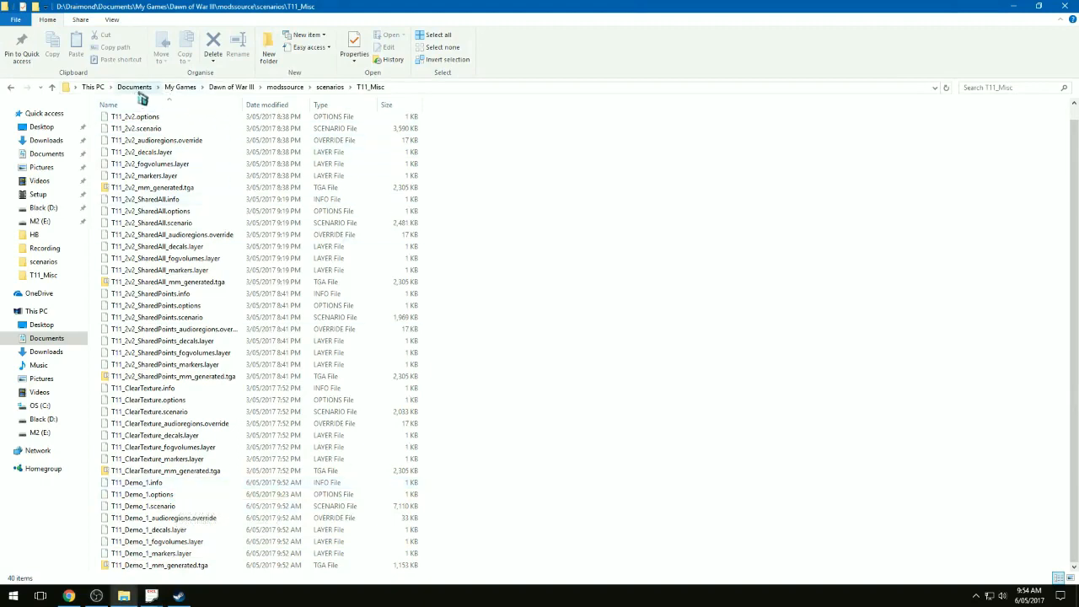
pyautogui.moveTo(256, 99)
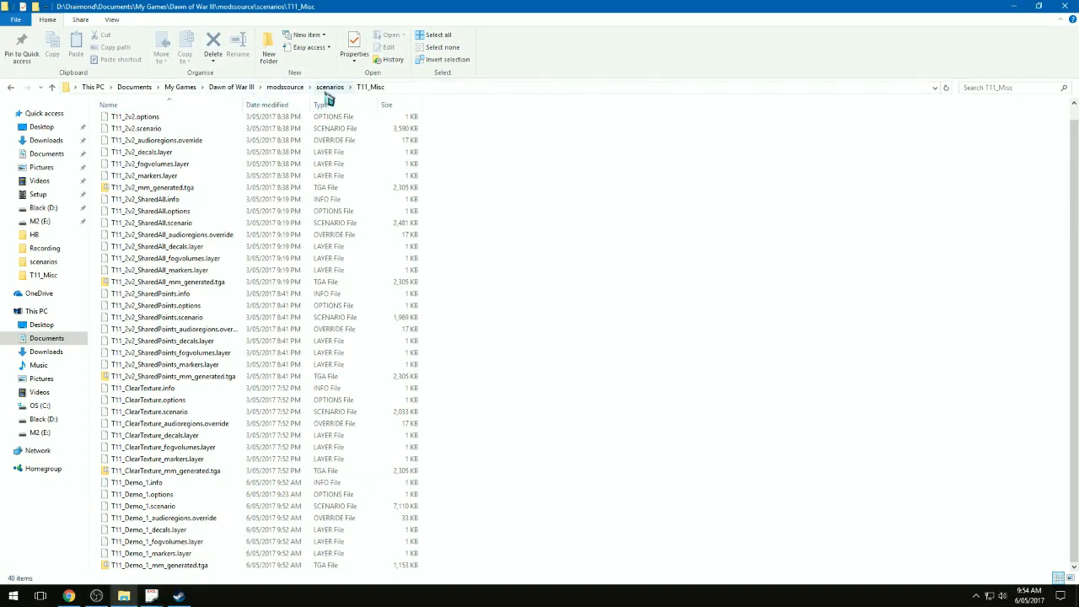
# Browse to the T11_Misc scenarios folder to view the exported T11_Demo_1 files.
pyautogui.click(168, 281)
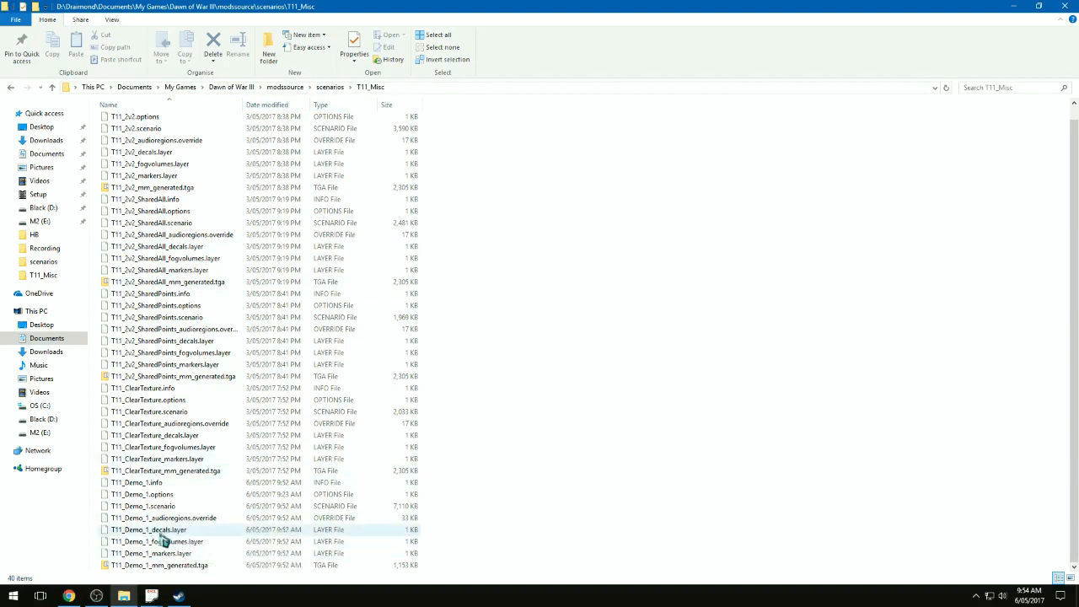
pyautogui.moveTo(187, 541)
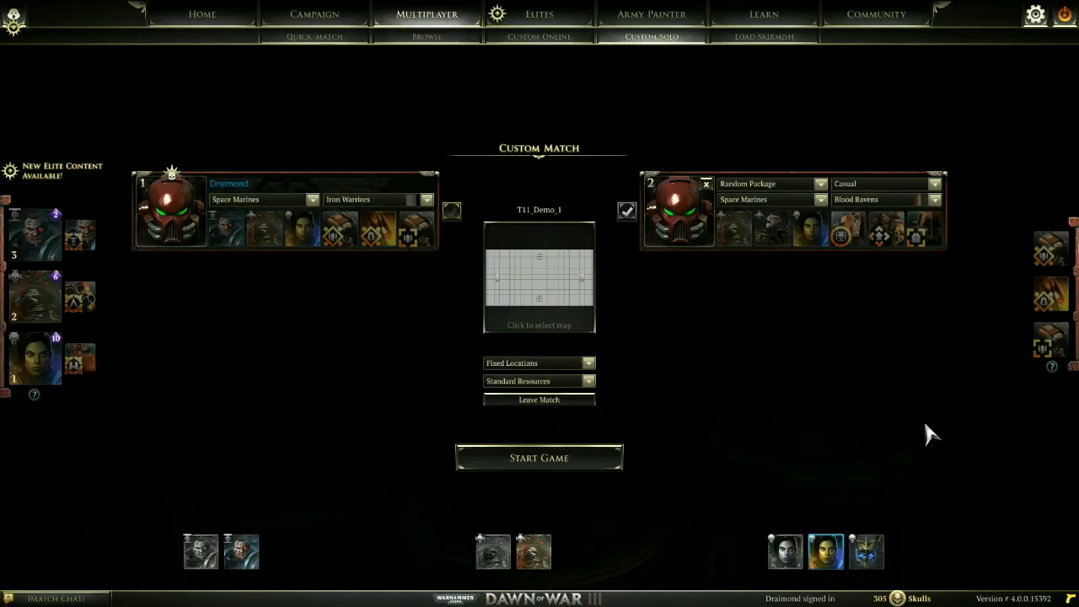
pyautogui.moveTo(850, 406)
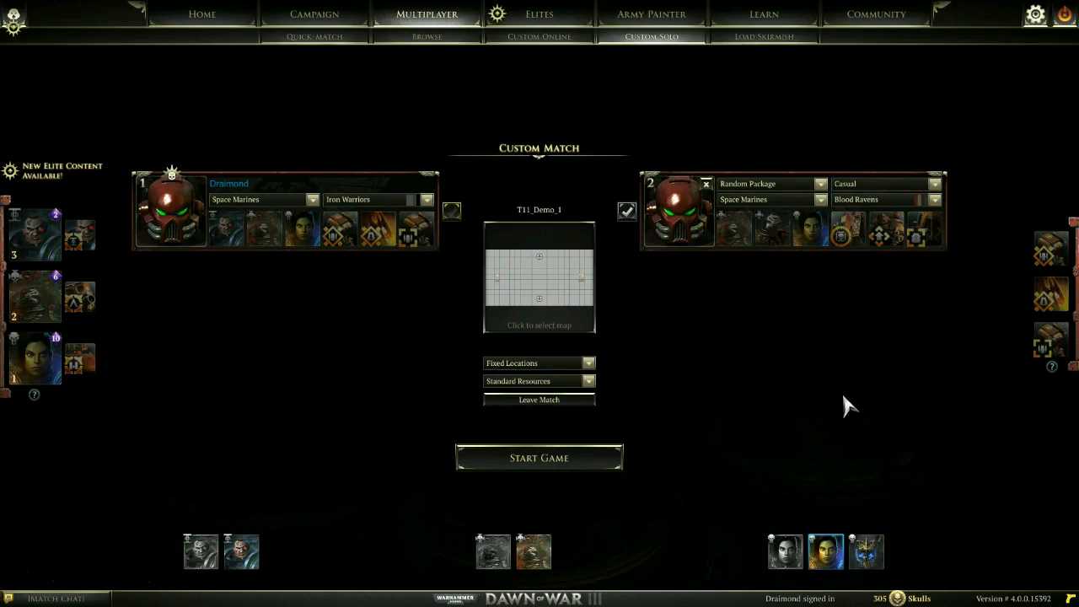
# Set up a Custom Solo match on T11_Demo_1 against a Casual AI opponent.
pyautogui.click(539, 458)
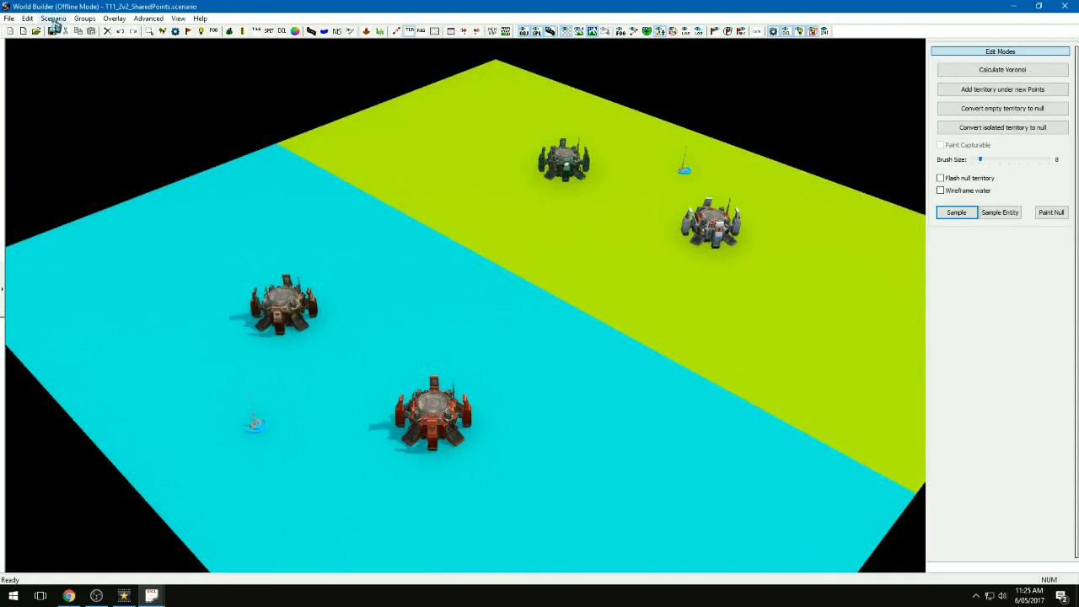
# Open the Teams window from the Scenario menu to see each player's team number.
pyautogui.click(53, 17)
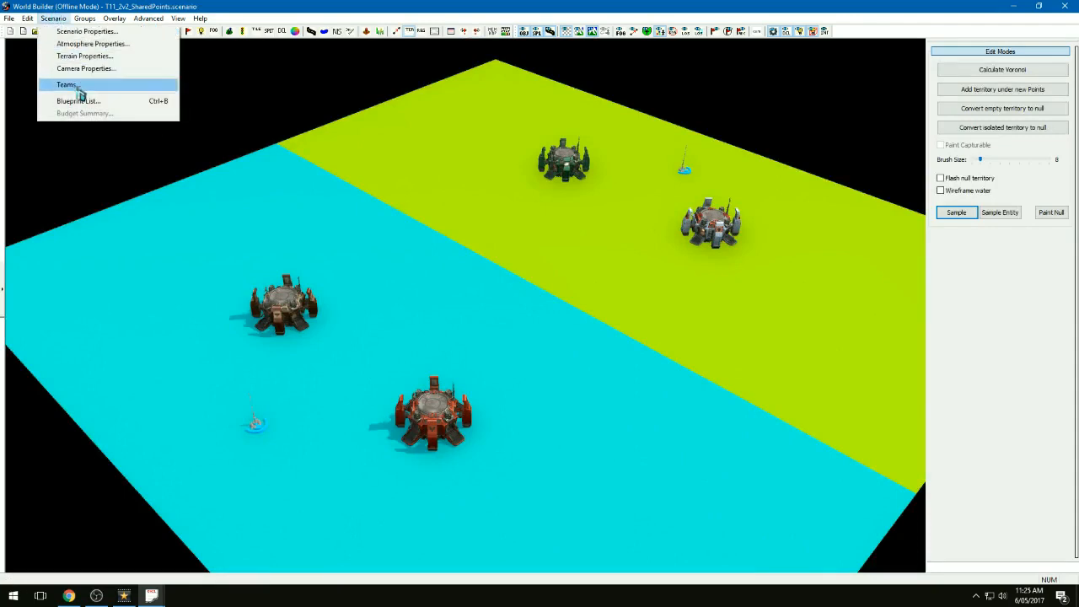
pyautogui.click(66, 85)
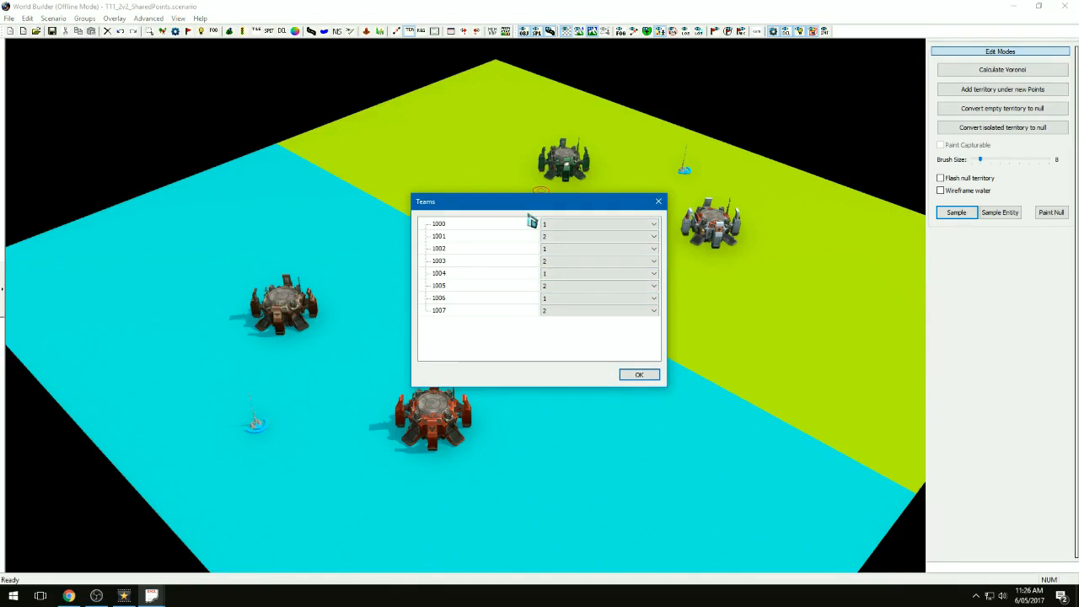
pyautogui.moveTo(519, 243)
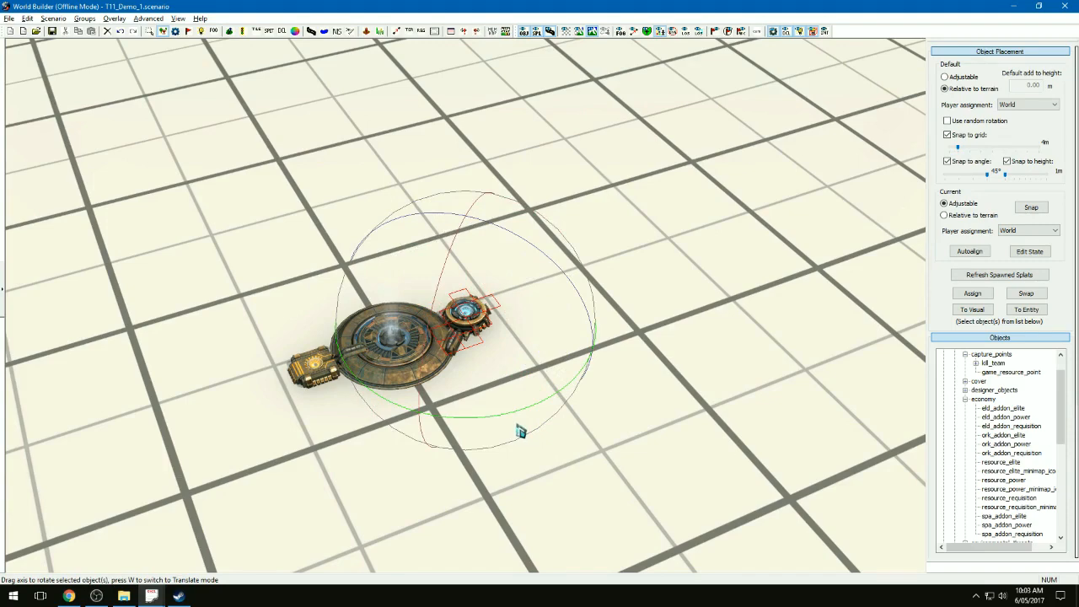
# Rotate the capture point group and its generator with the rotation gizmo ring.
pyautogui.moveTo(519, 431); pyautogui.dragTo(512, 419)
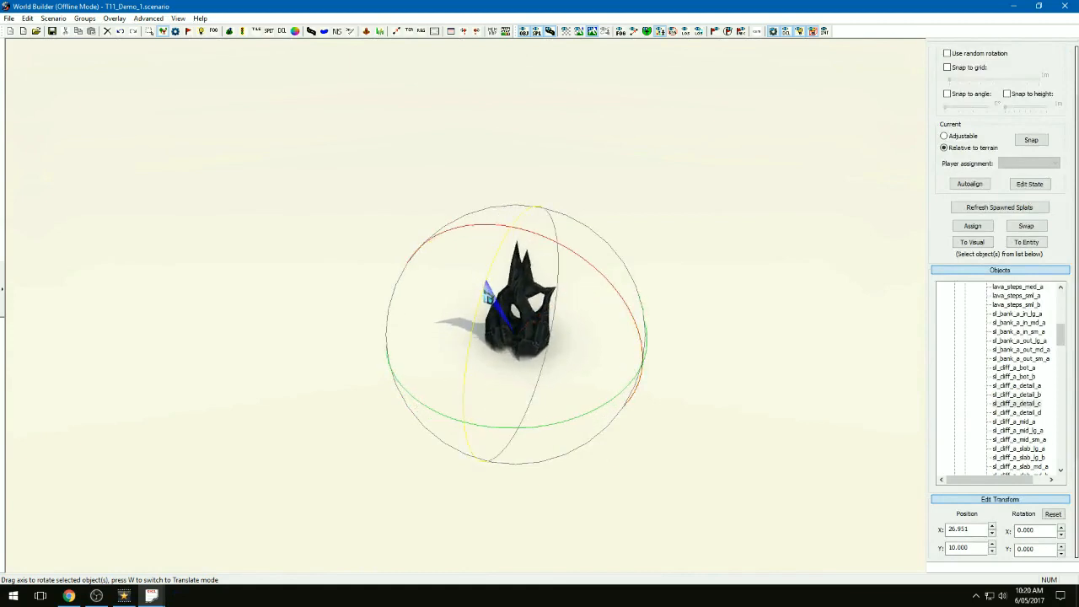
# Rotate the dark spire and adjust its position coordinates in the Edit Transform panel.
pyautogui.moveTo(486, 290); pyautogui.dragTo(553, 430)
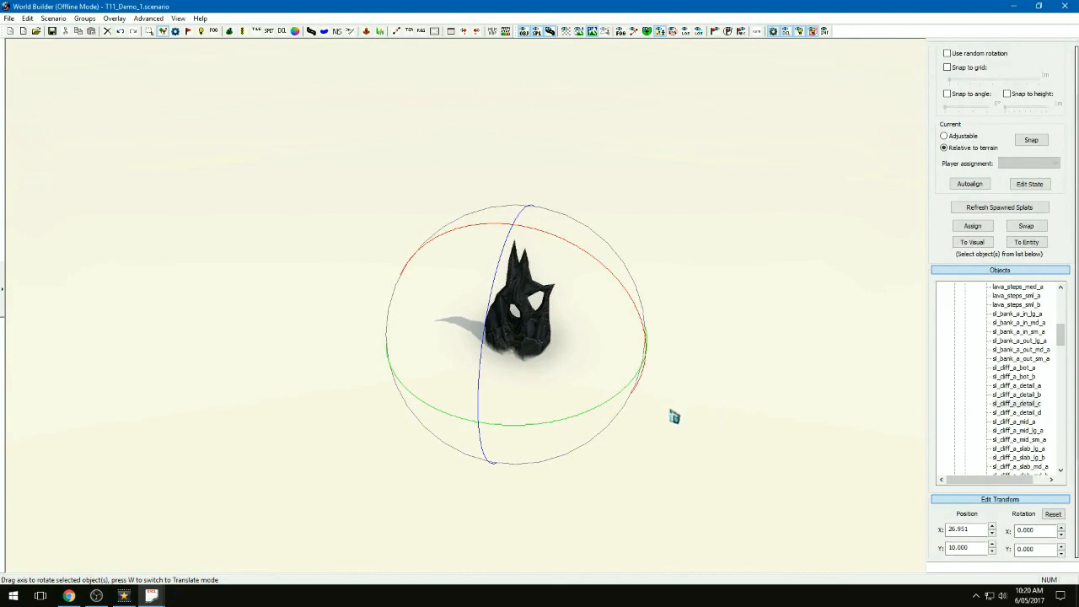
pyautogui.moveTo(691, 469)
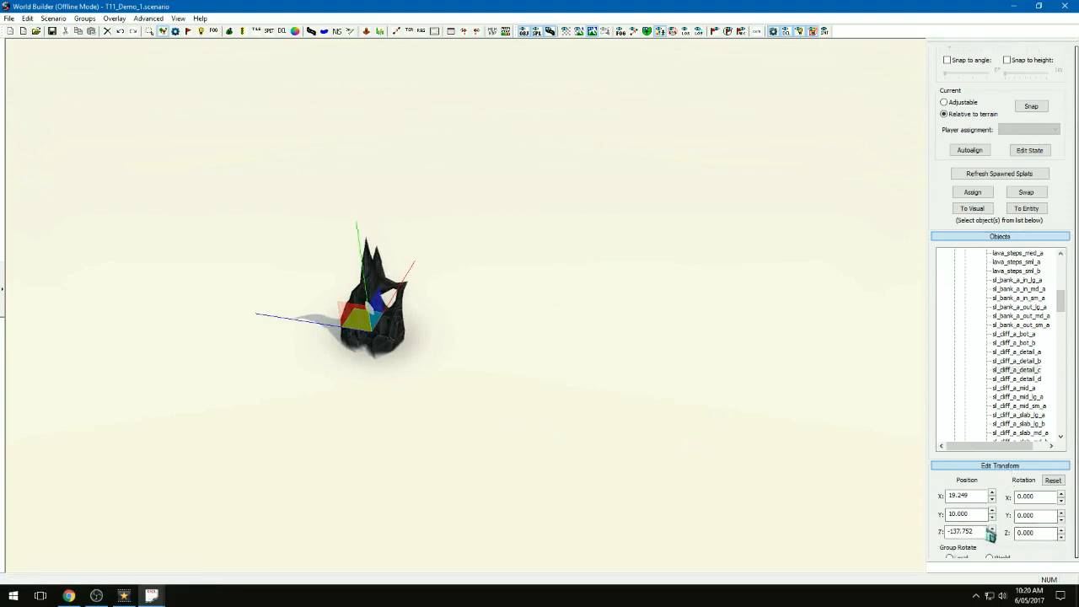
pyautogui.click(944, 103)
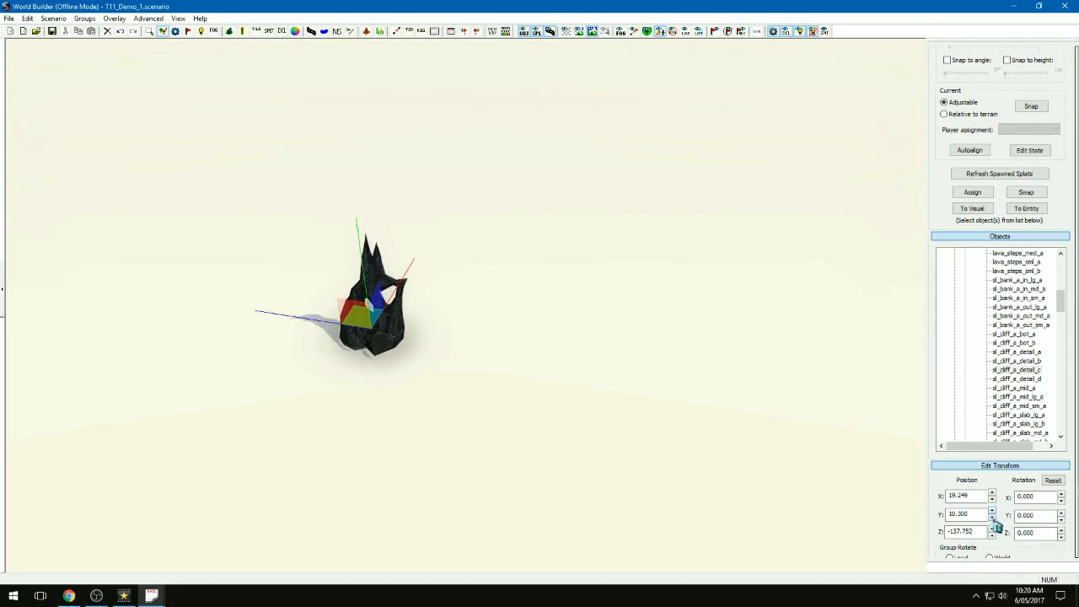
pyautogui.click(993, 517)
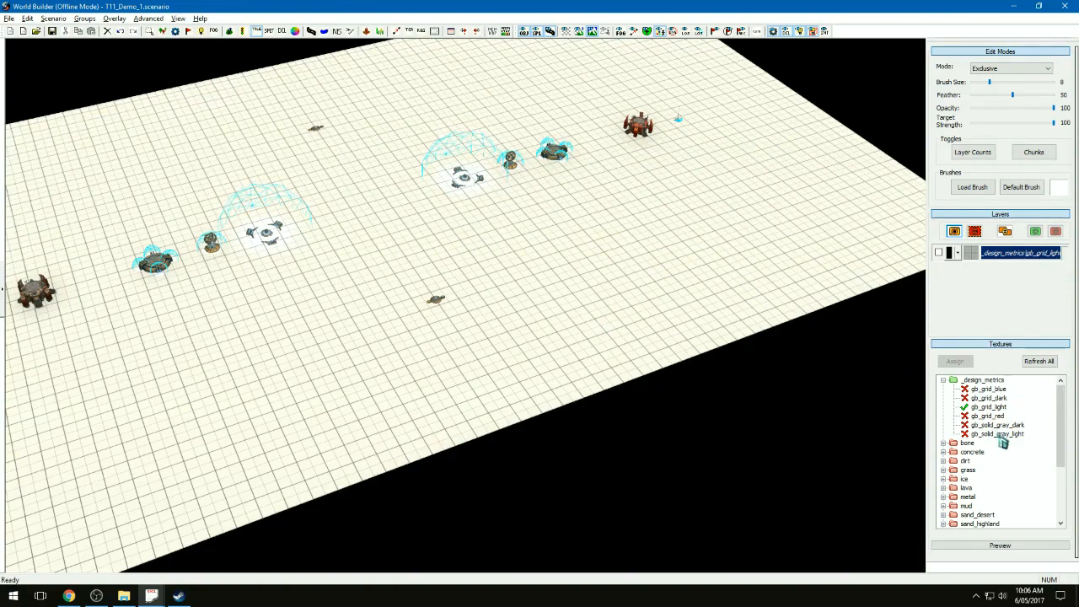
# Assign the gd_solid_gray_light texture to the terrain in place of the grid pattern.
pyautogui.click(954, 360)
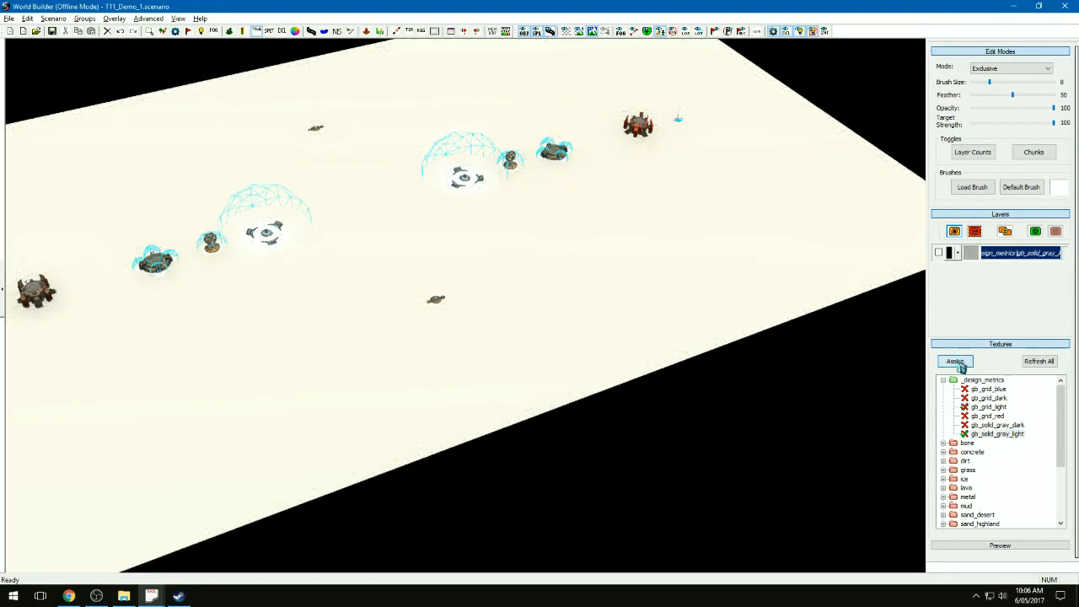
pyautogui.click(114, 18)
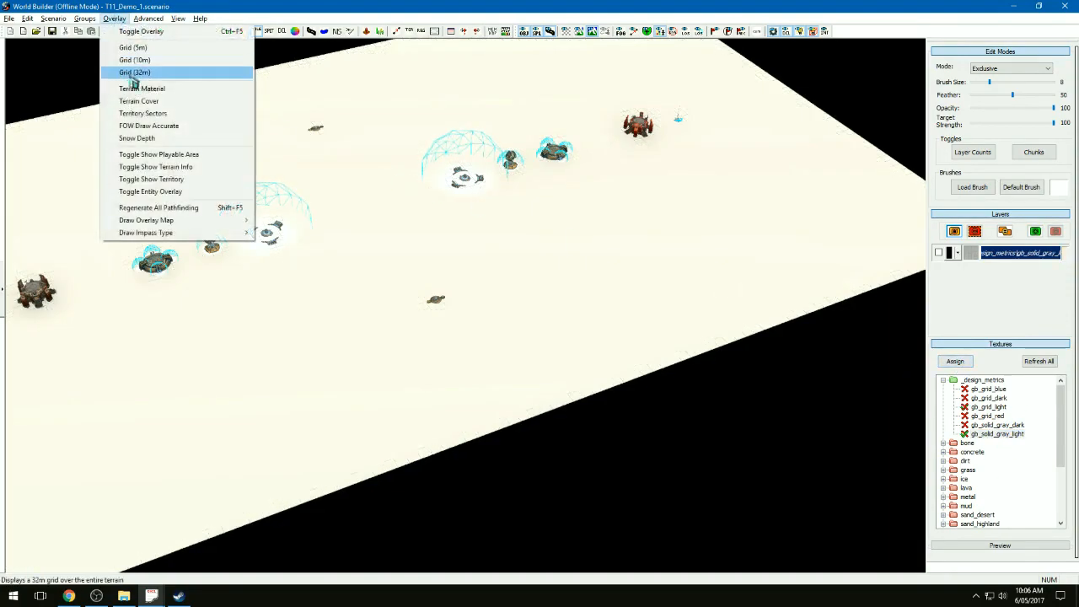